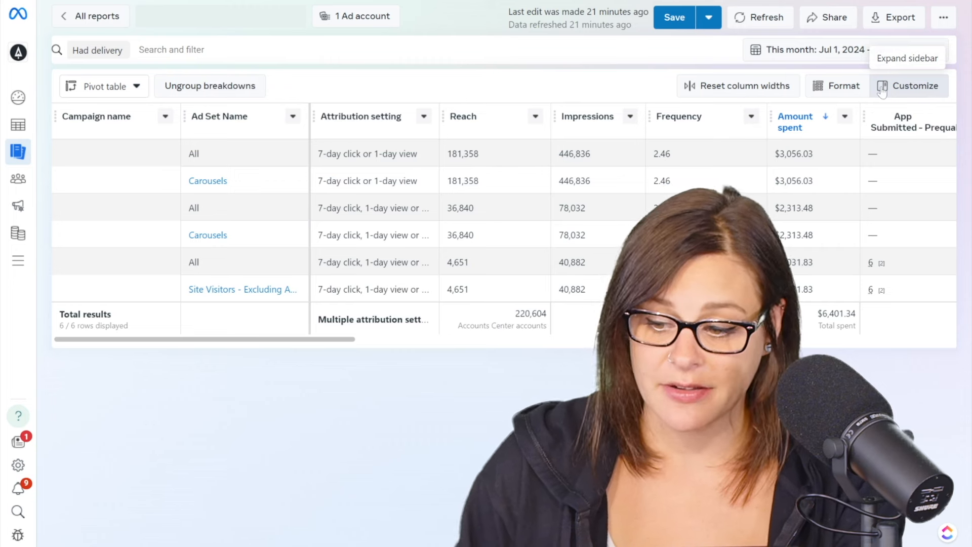
Step: Open a blank Custom metric form from the Customize pivot table panel's ••• menu
click(915, 86)
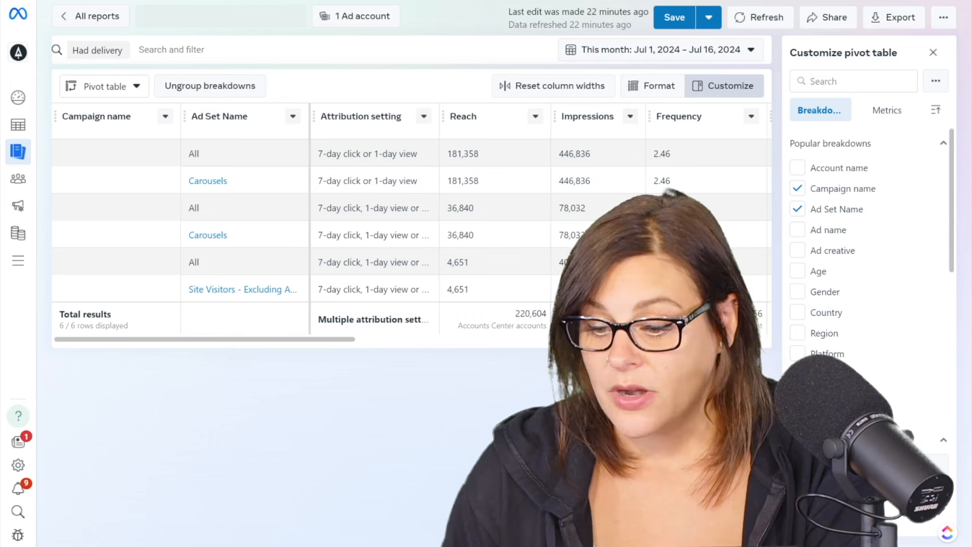
click(936, 81)
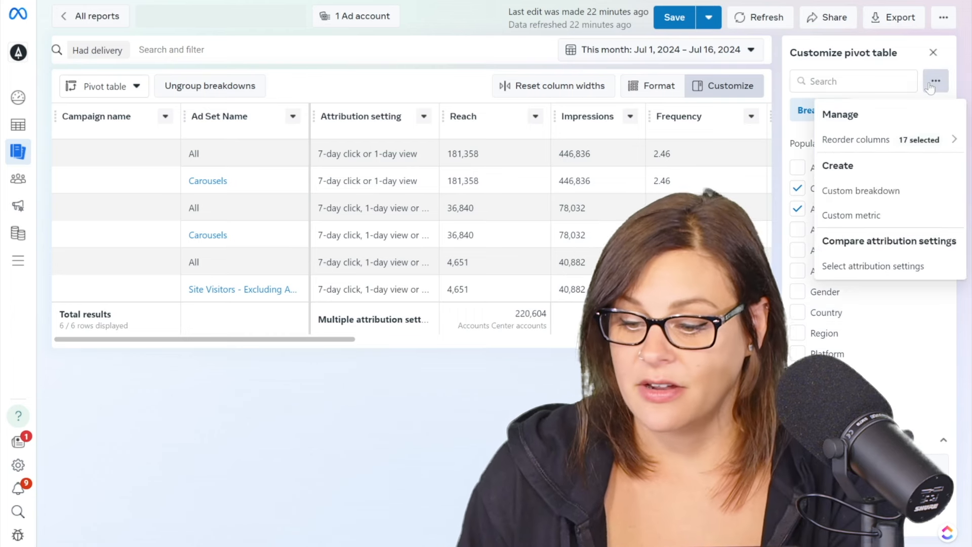
mouse_move(851, 216)
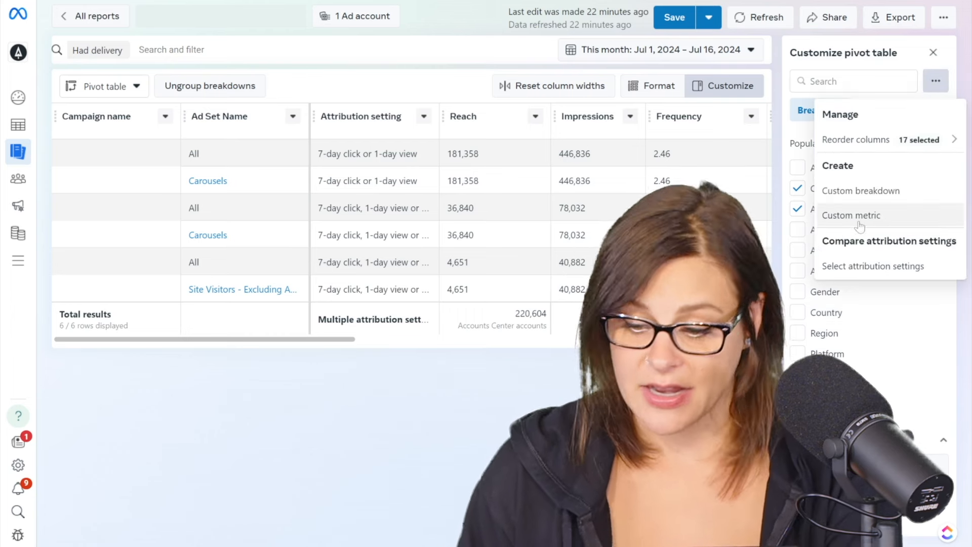
click(851, 215)
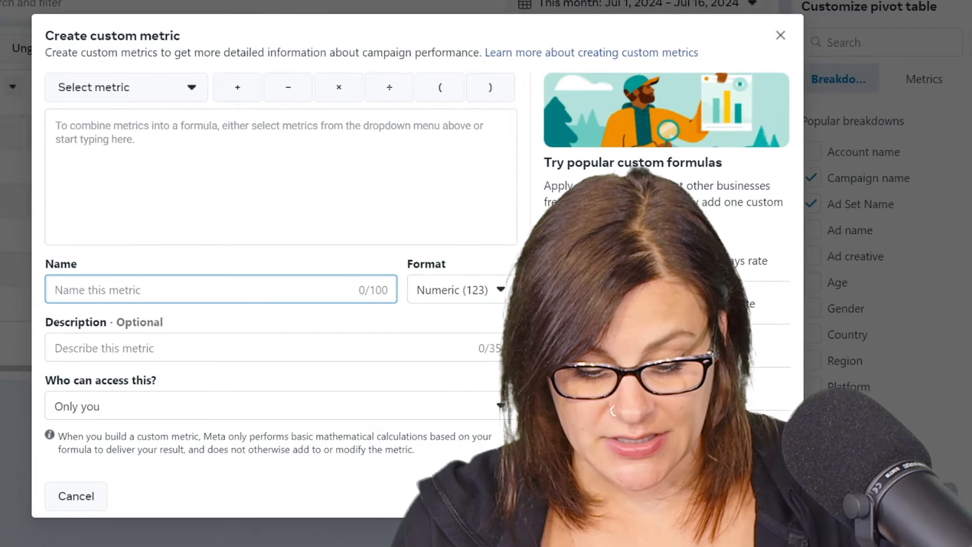
Step: Name the custom metric 'Submitted Applications', keep numeric format, and share it business-wide
text(Submitt)
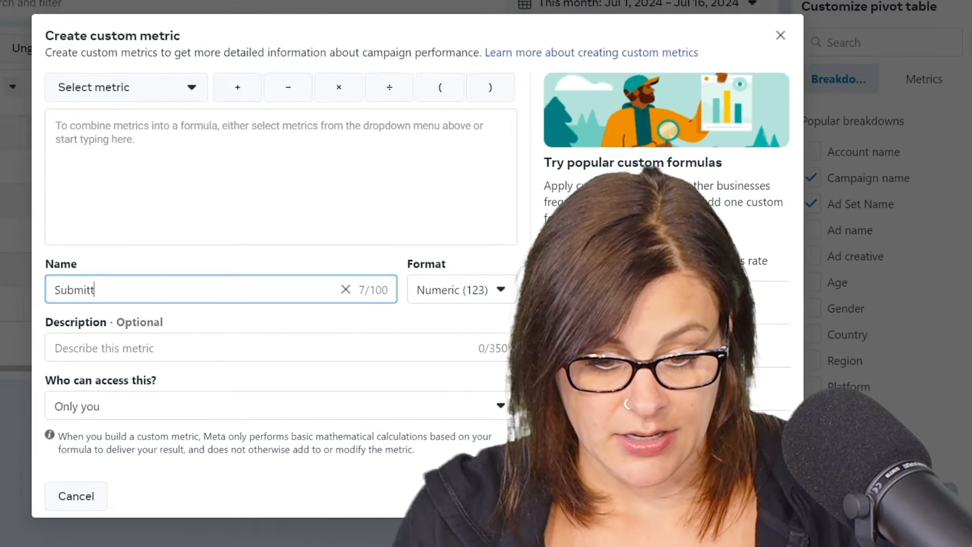
text(ed A)
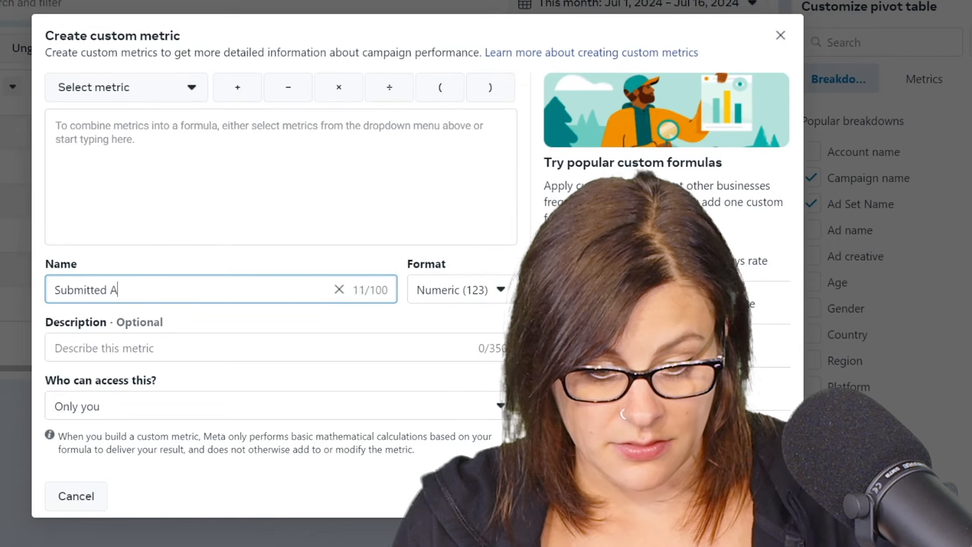
text(pplications)
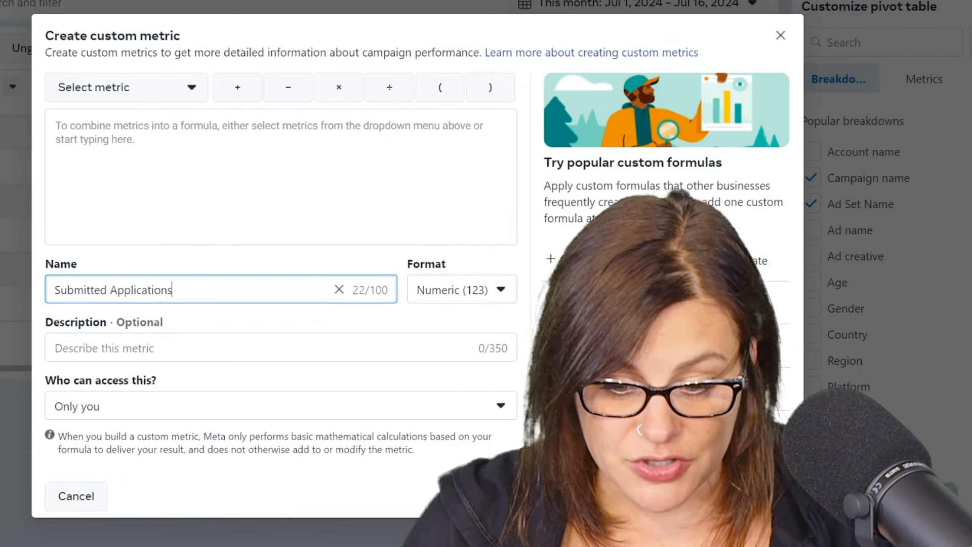
click(461, 289)
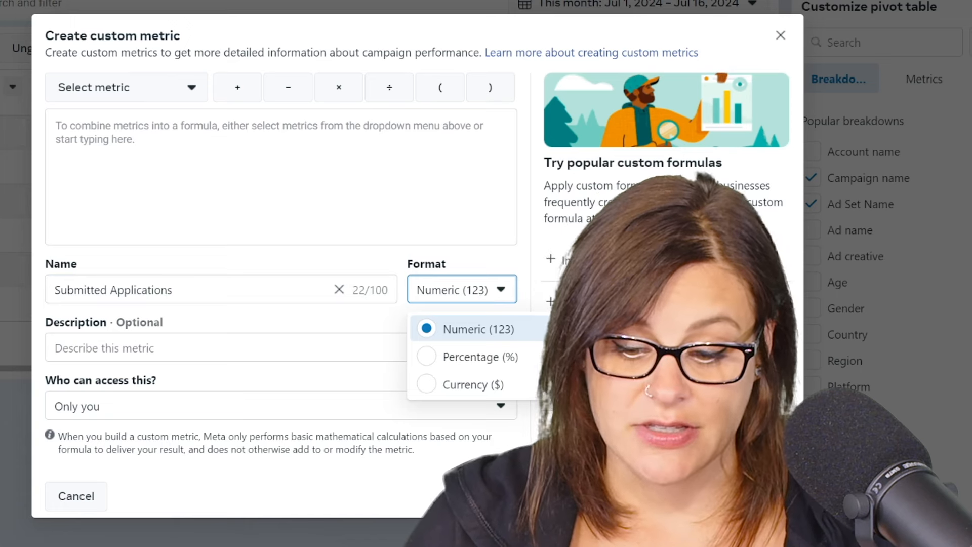
mouse_move(470, 337)
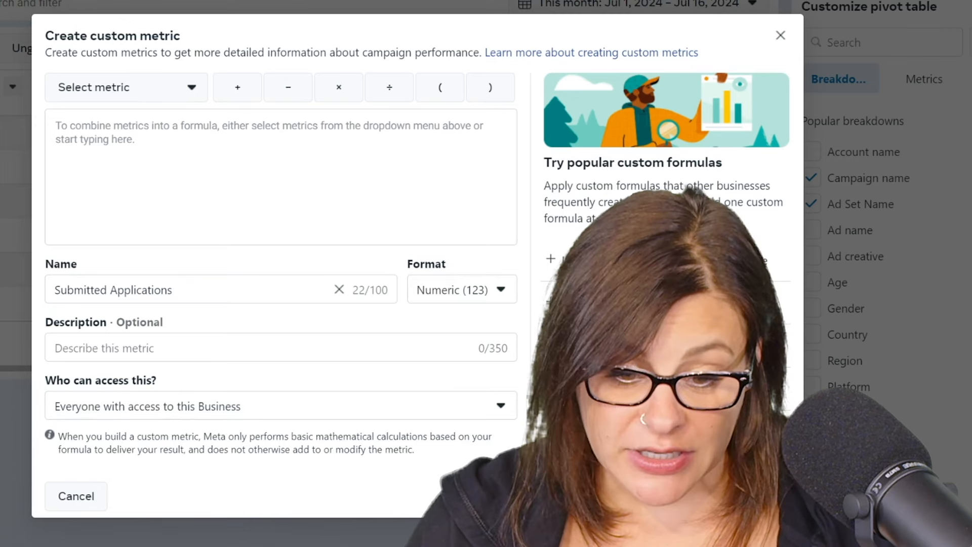
click(126, 87)
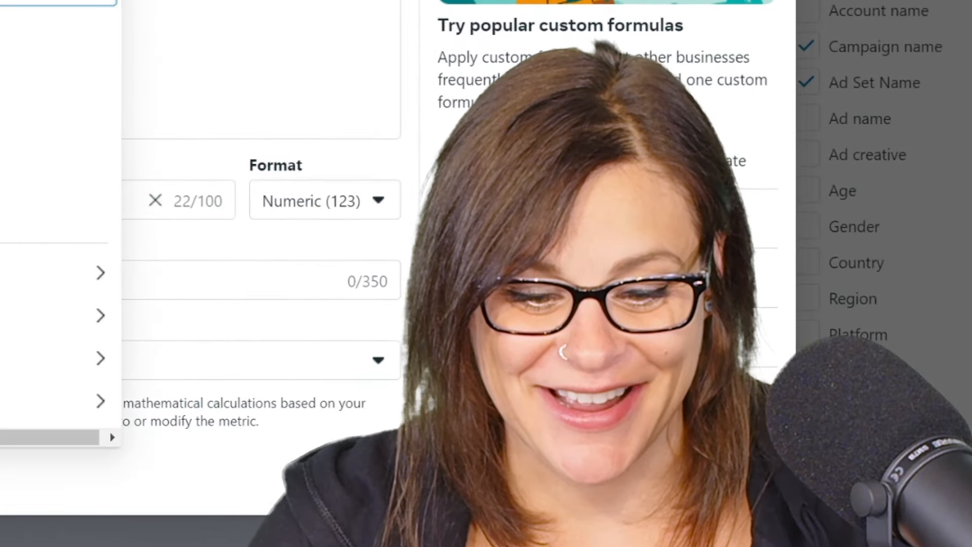
Step: Add App Submitted conversions, including Pending, to the Submitted Applications formula
click(127, 87)
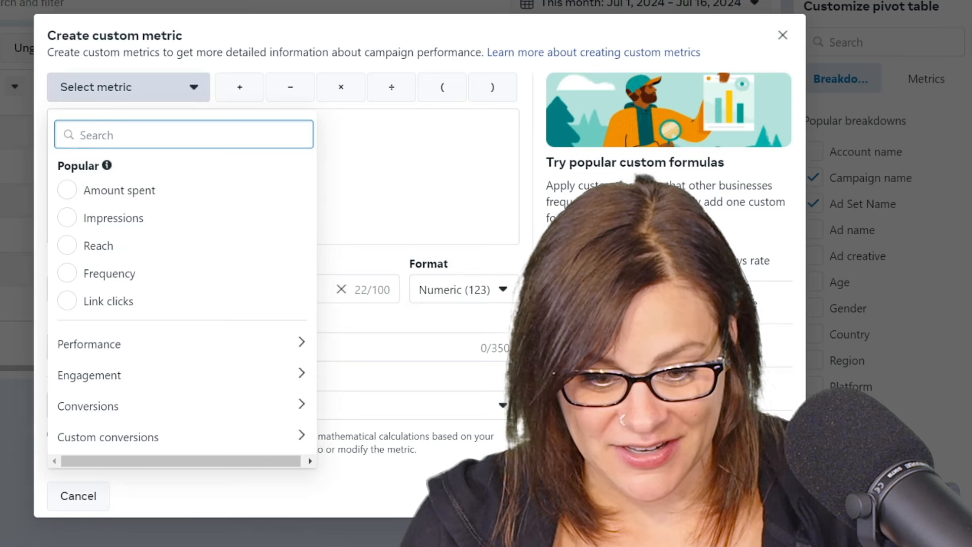
click(238, 86)
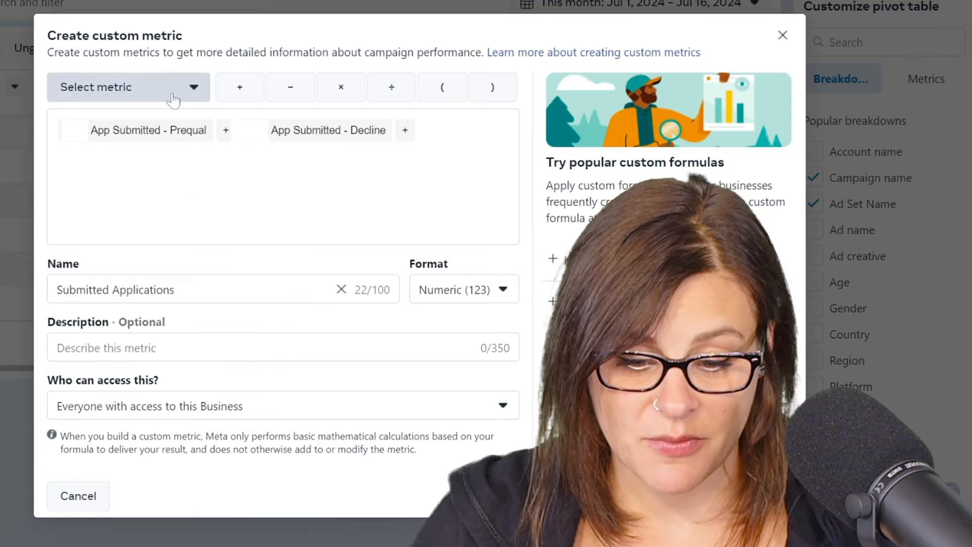
click(128, 86)
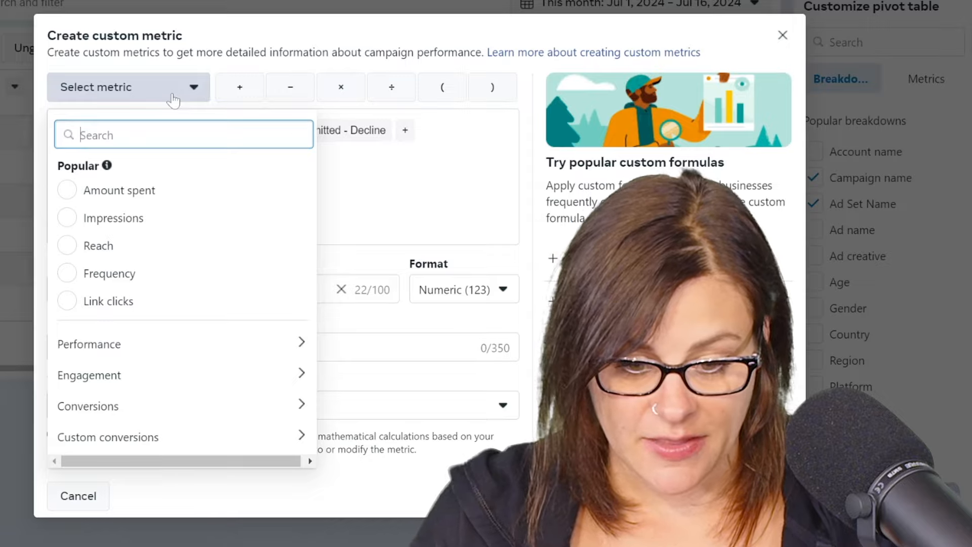
text(pending)
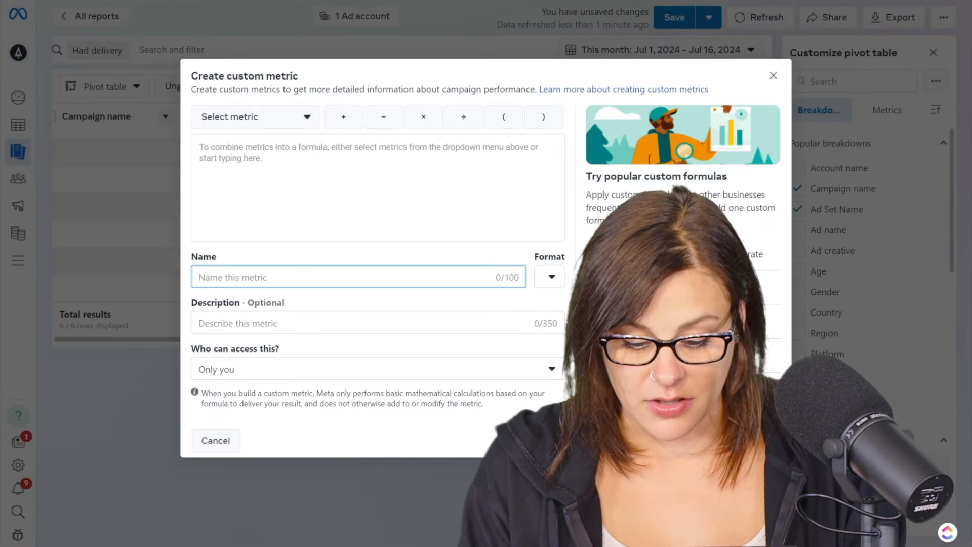
Step: Name the metric 'Cost Per Submitted Application', share it business-wide, and format as Currency ($)
text(Cost Per S)
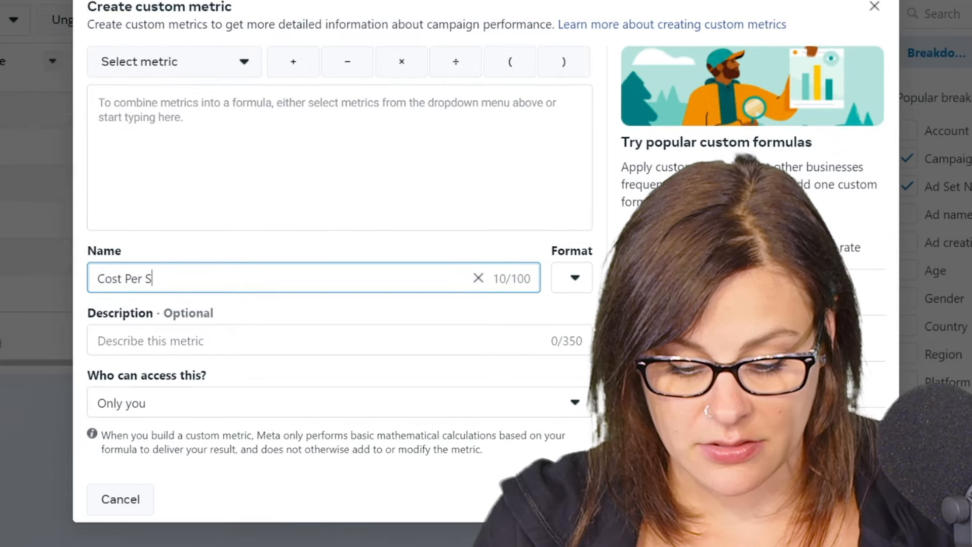
text(ubmitted AS)
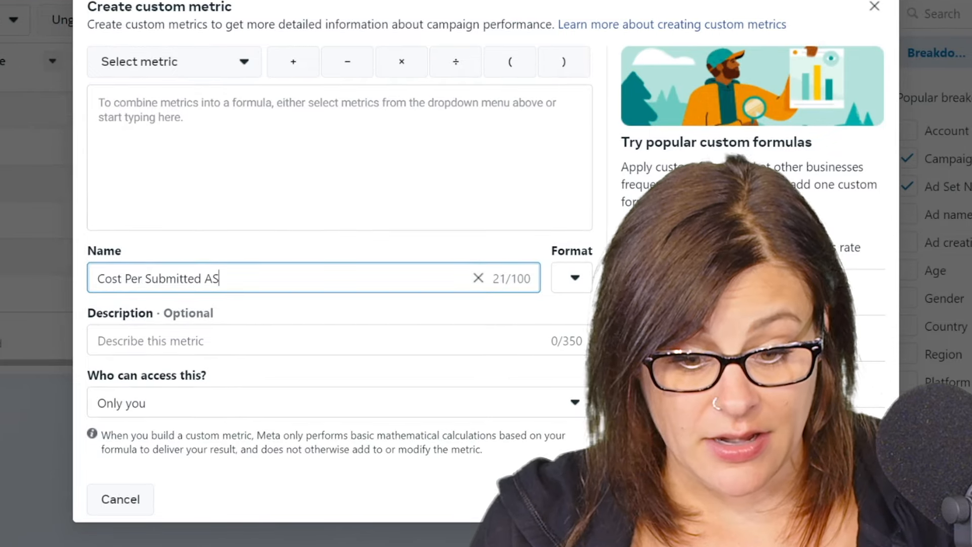
text(ppl)
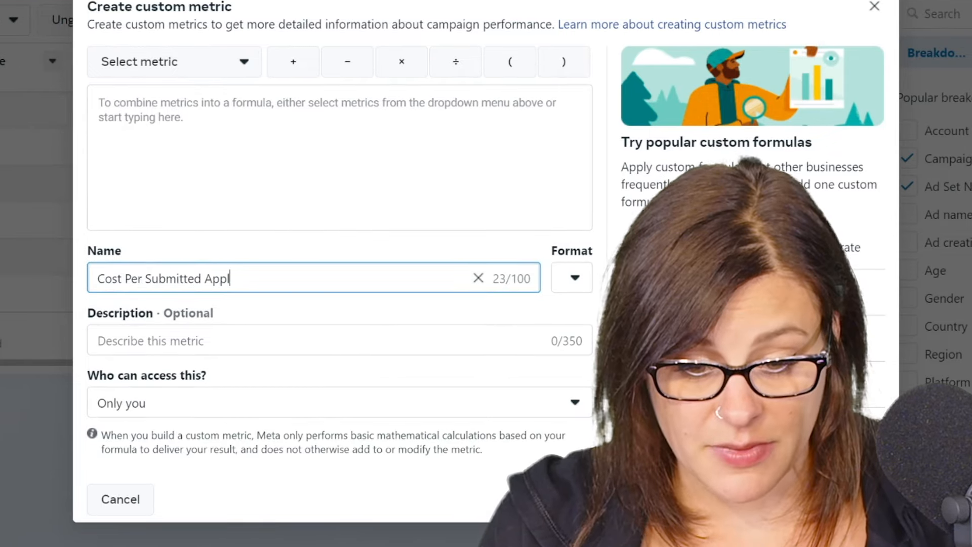
text(ication)
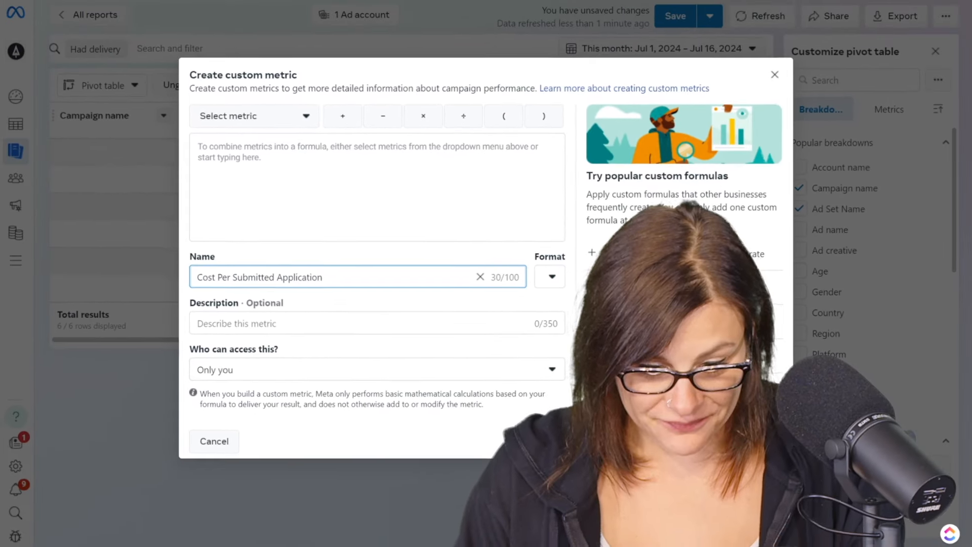
click(377, 370)
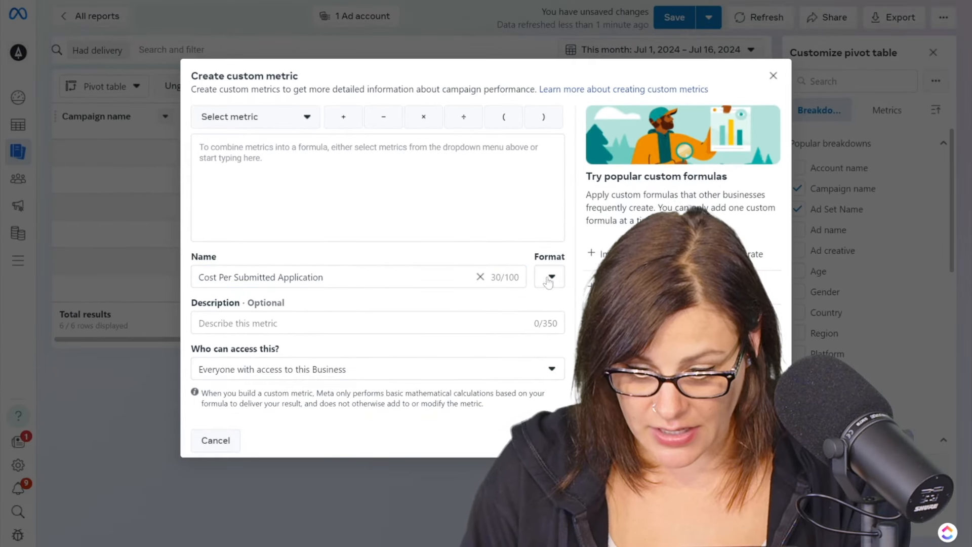
click(548, 276)
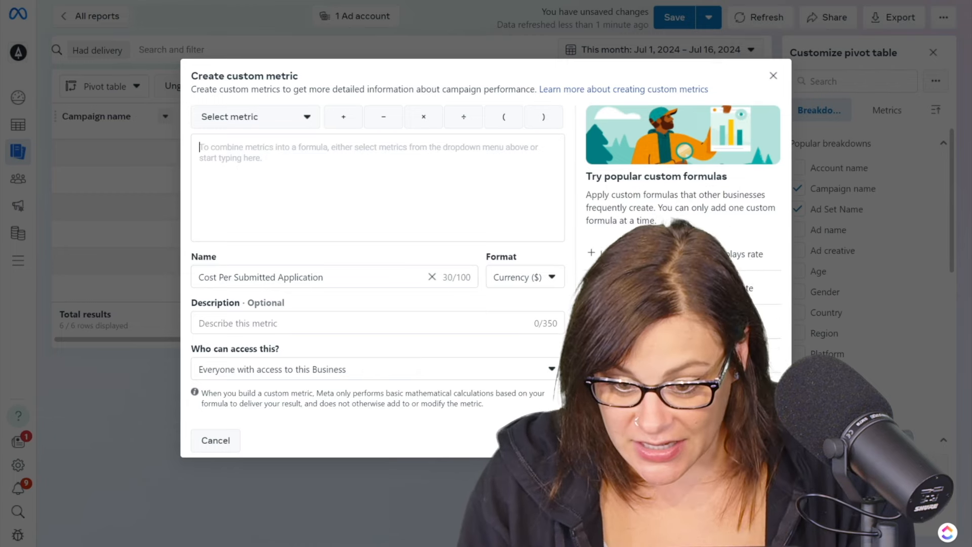
Step: Start the formula with Amount spent followed by a division sign
click(503, 117)
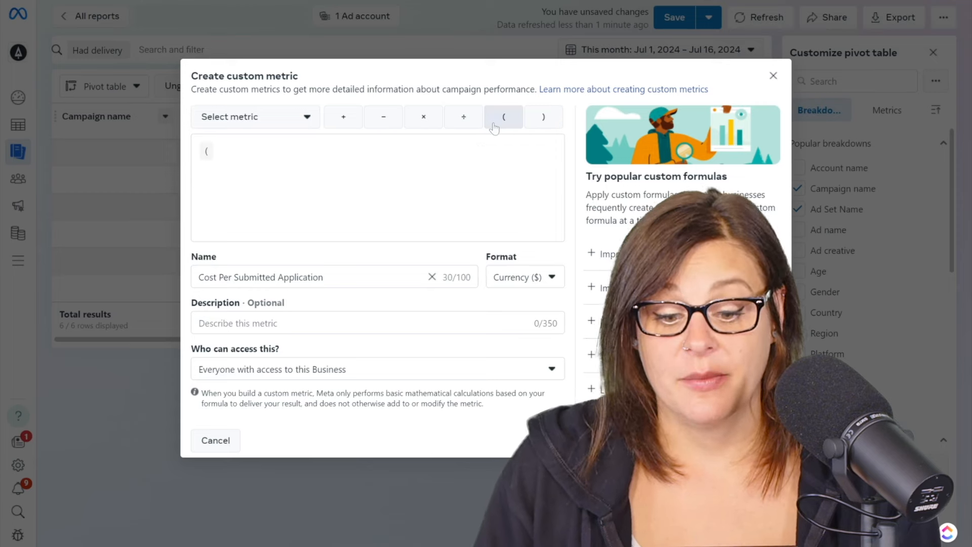
click(254, 117)
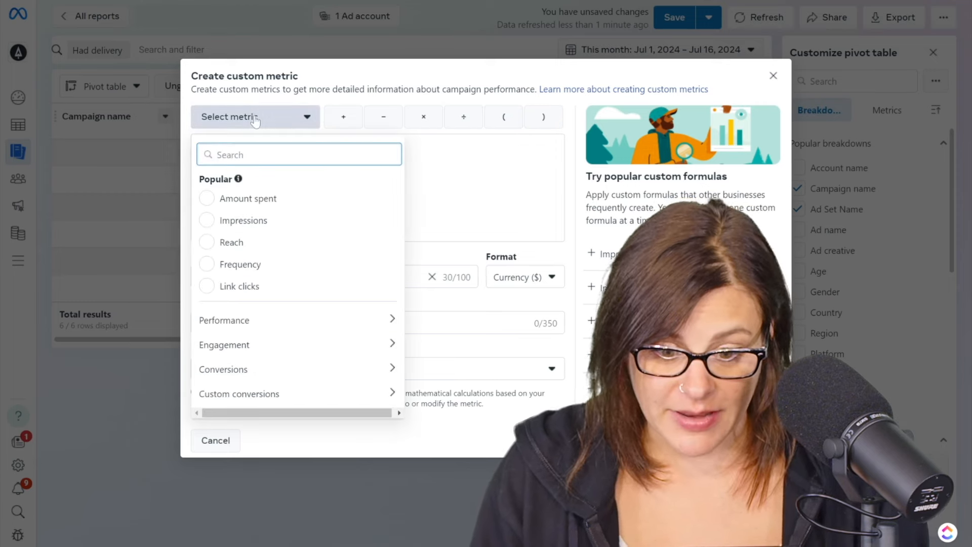
text(spent)
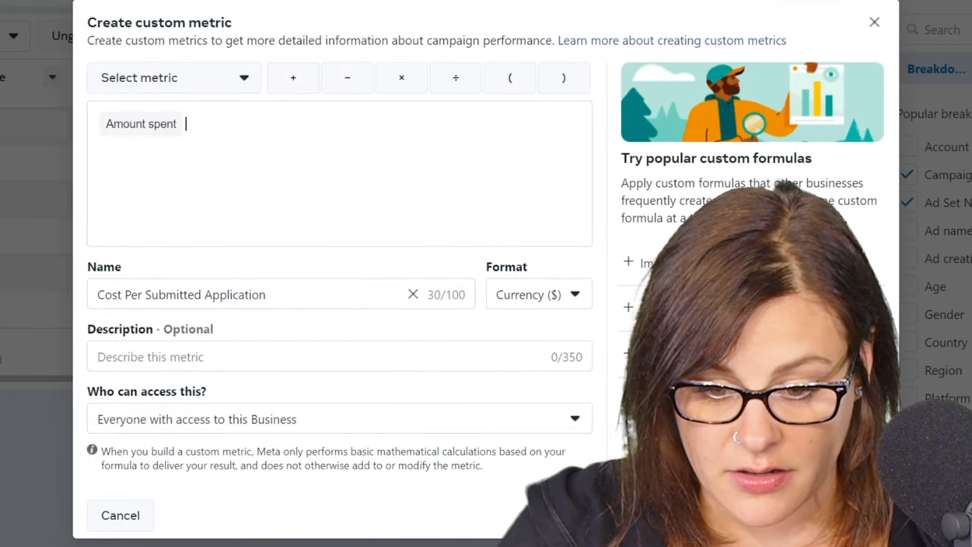
click(292, 77)
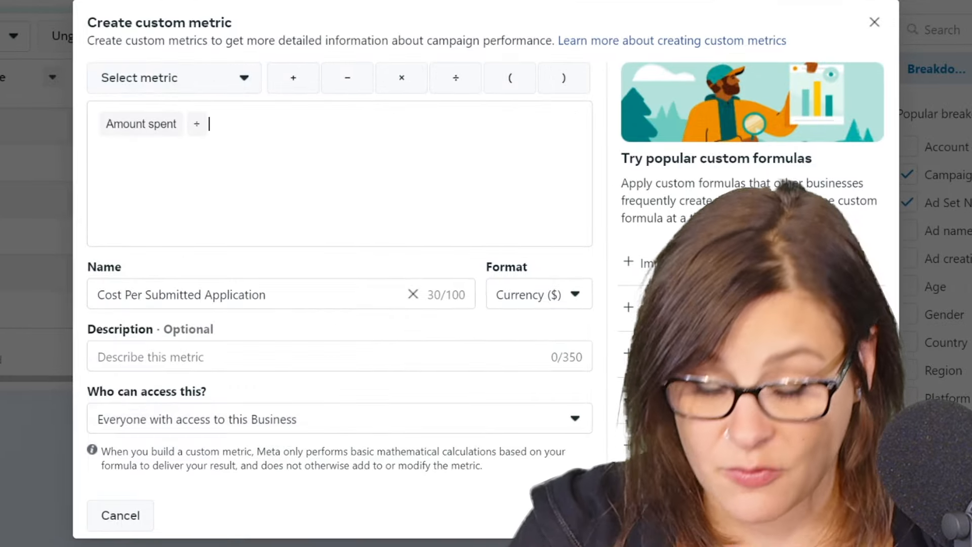
mouse_move(455, 78)
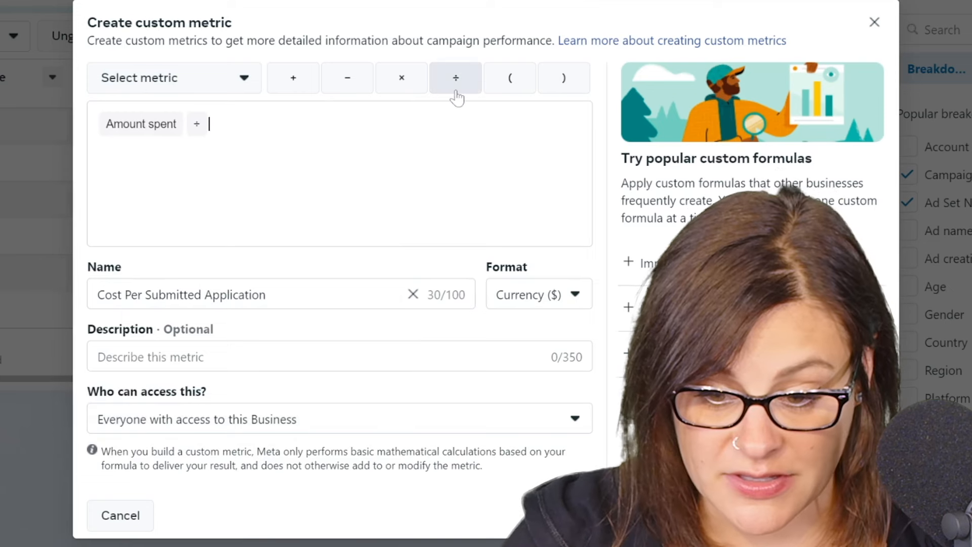
Step: Divide by the bracketed sum of Pending, Prequal and Decline App Submitted conversions
click(509, 77)
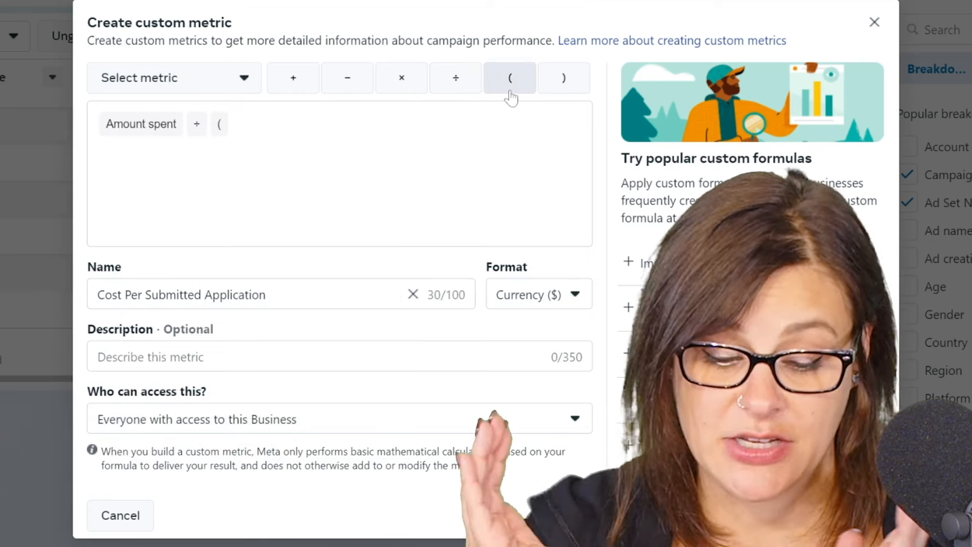
click(174, 78)
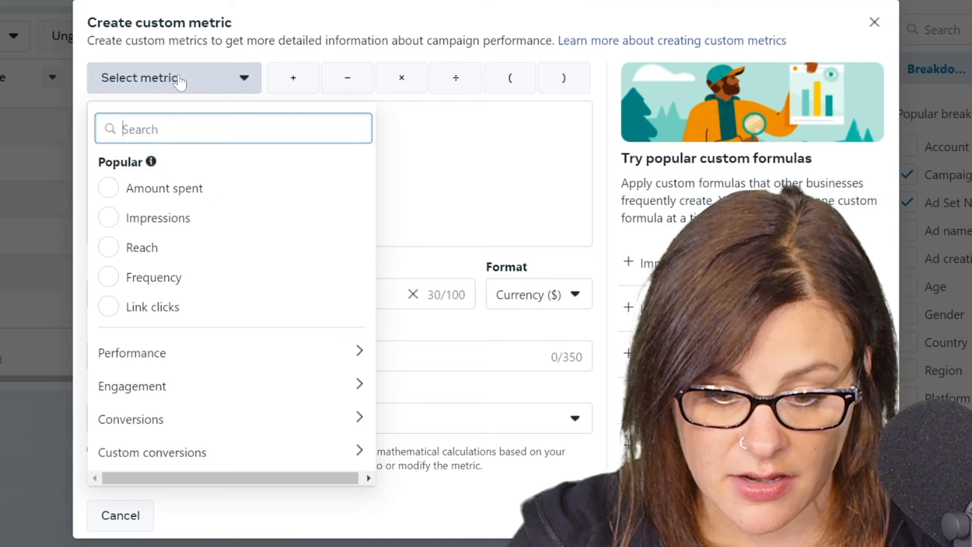
mouse_move(182, 163)
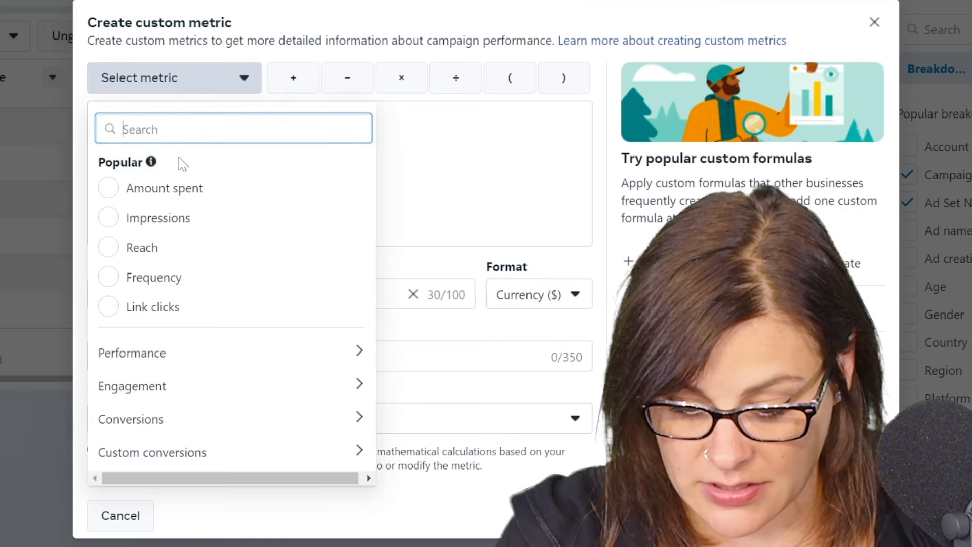
text(sub)
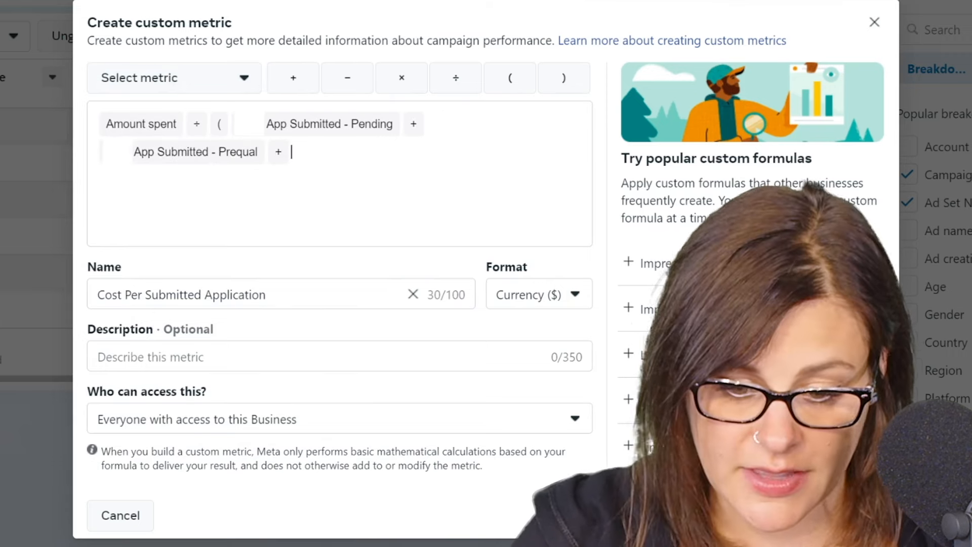
text(decl)
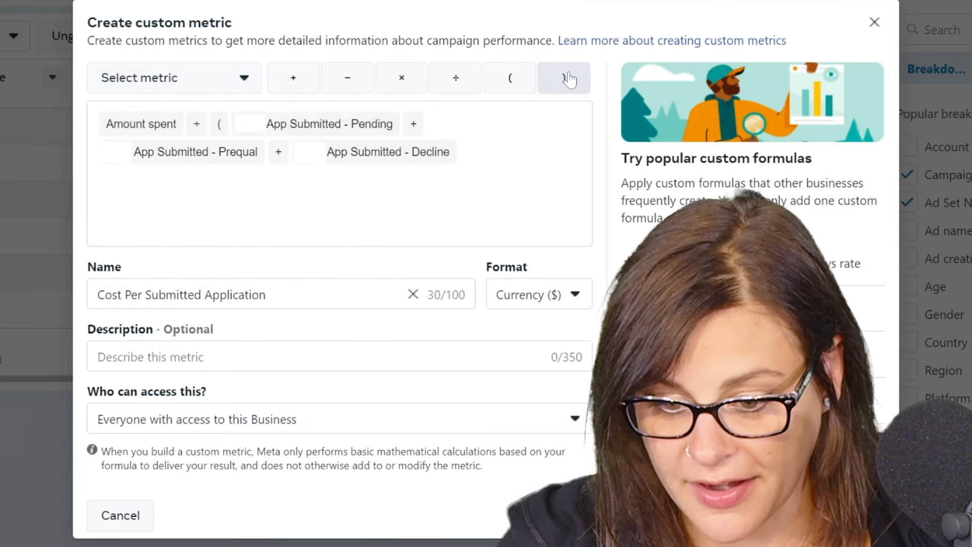
click(563, 78)
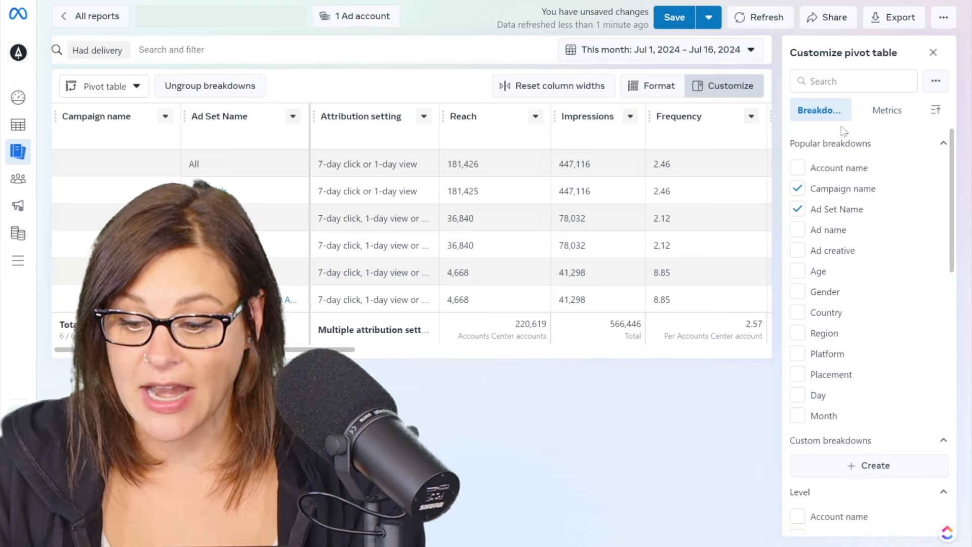
mouse_move(477, 260)
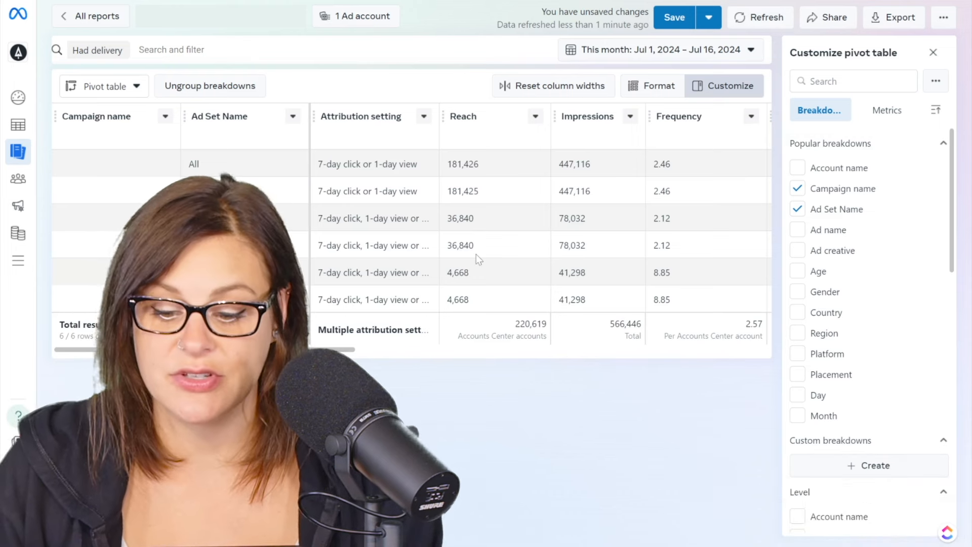
scroll(right, 3)
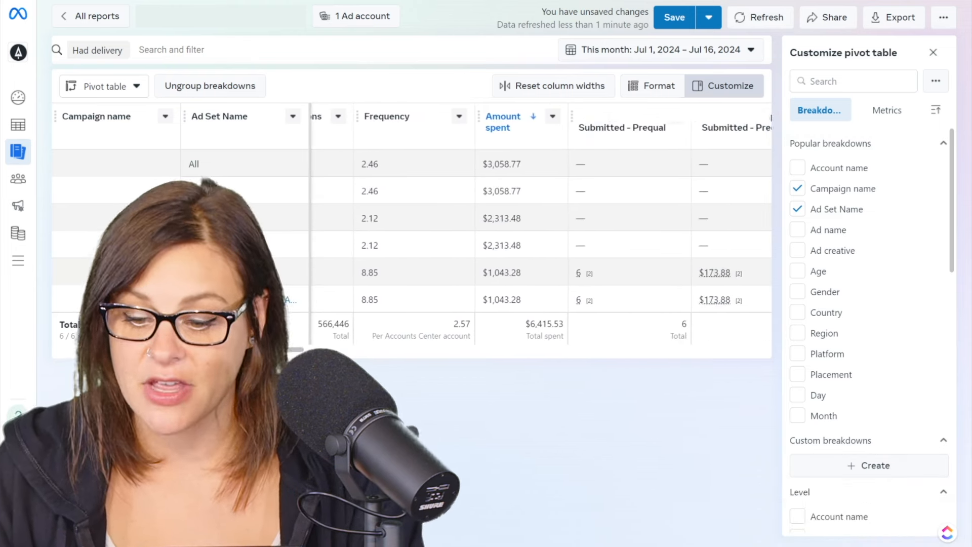
scroll(right, 3)
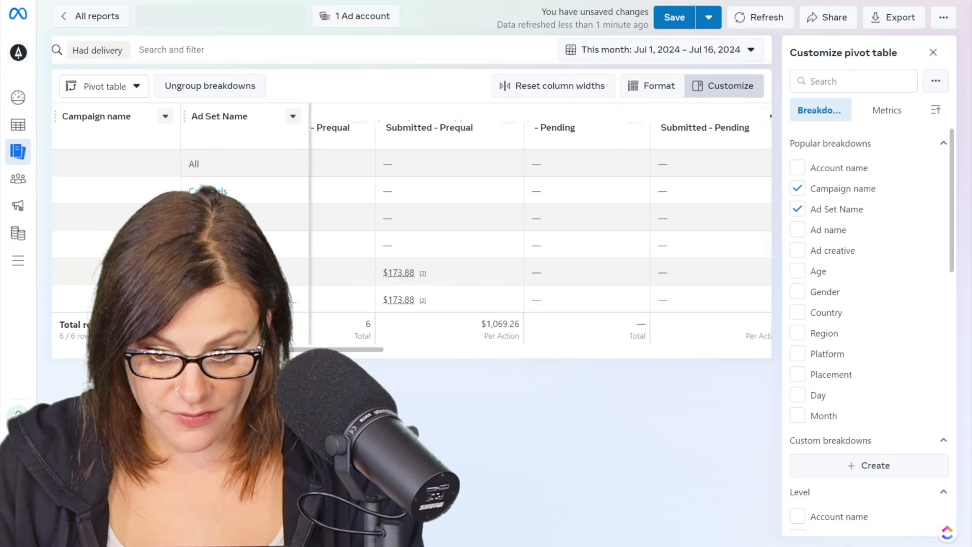
scroll(right, 3)
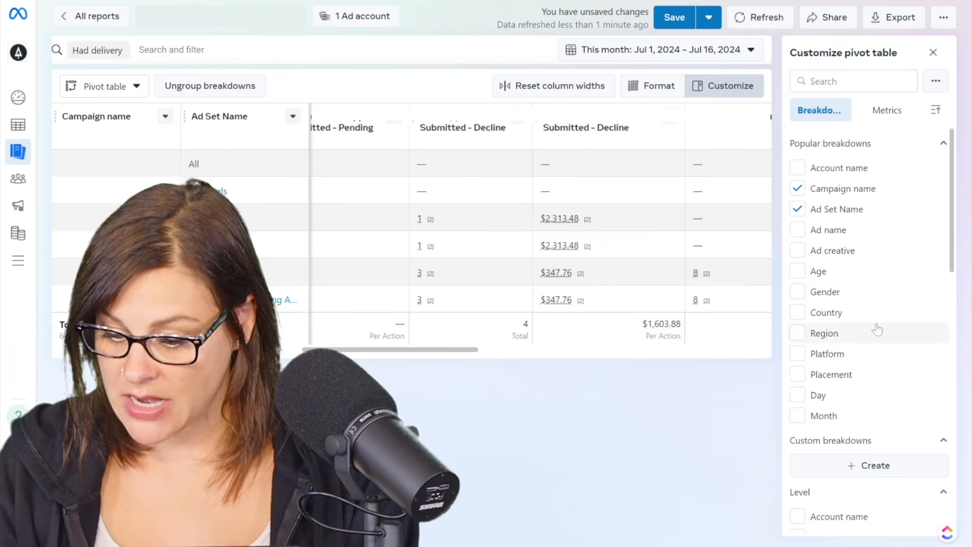
scroll(down, 3)
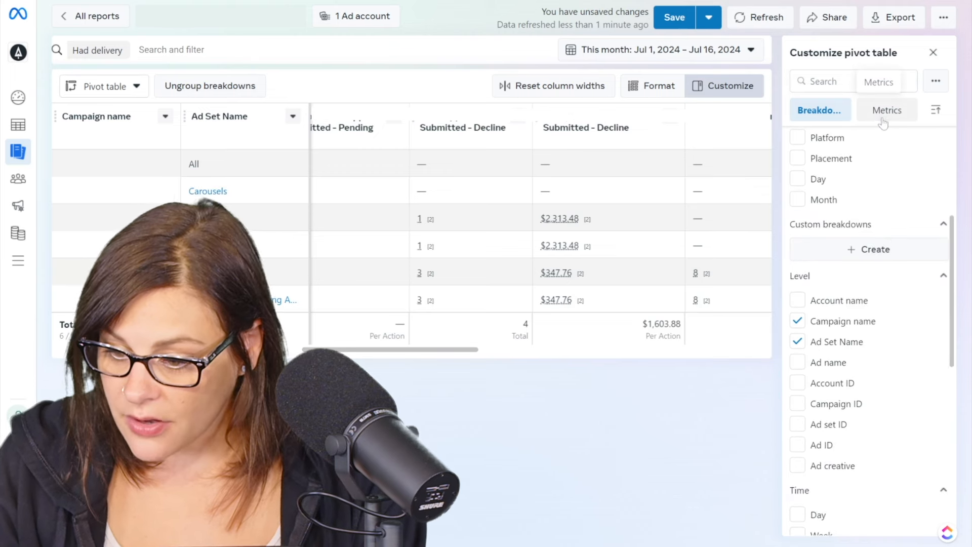
Step: Check Submitted Applications and Cost Per Submitted Application under Custom metrics, then close the panel
click(886, 110)
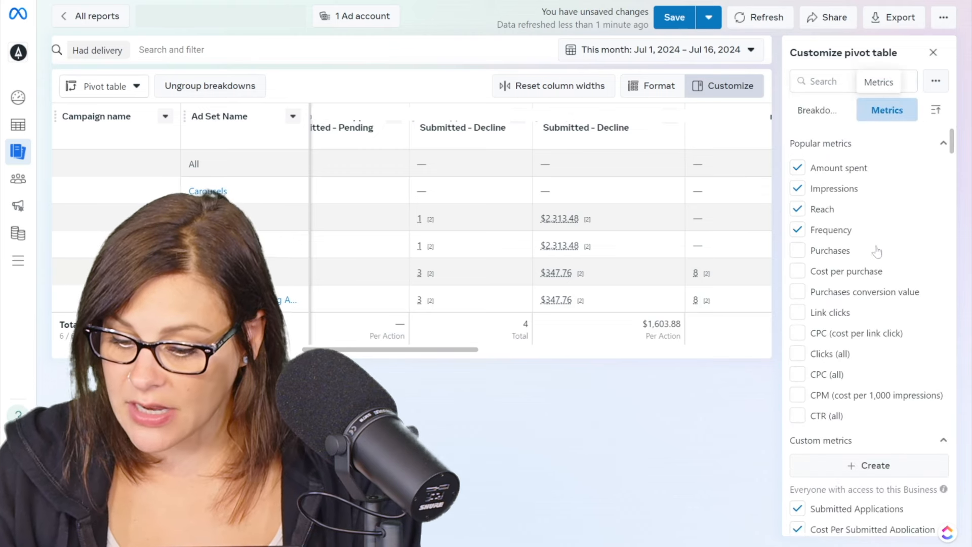
scroll(down, 3)
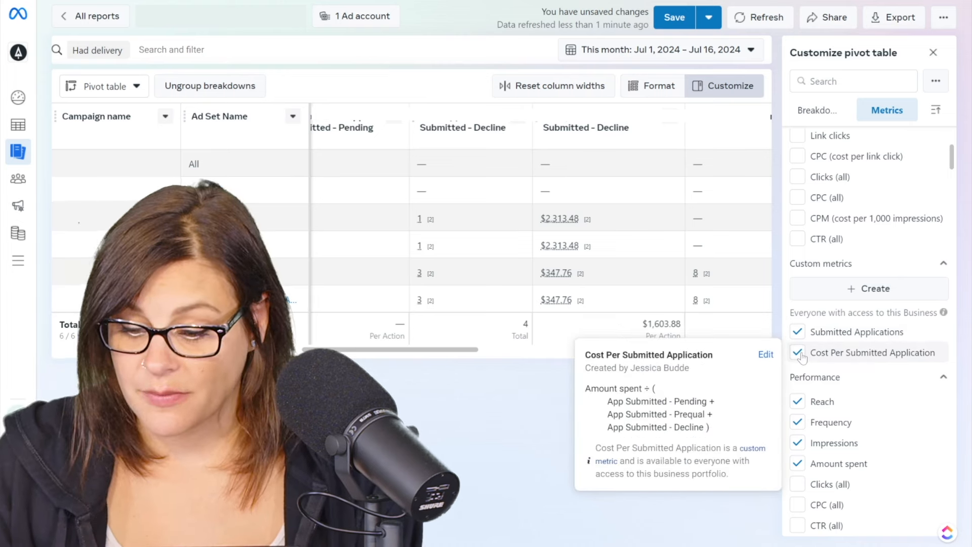
click(798, 353)
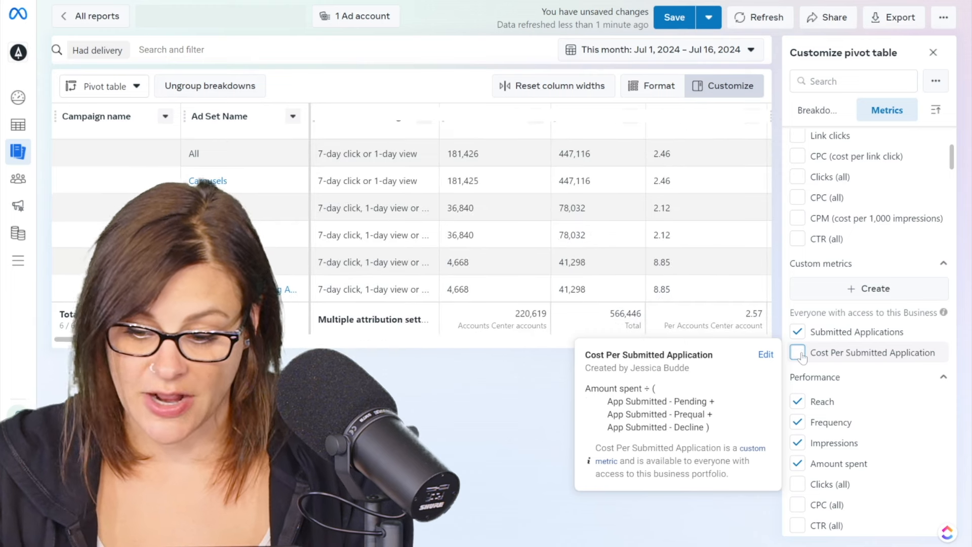
click(798, 352)
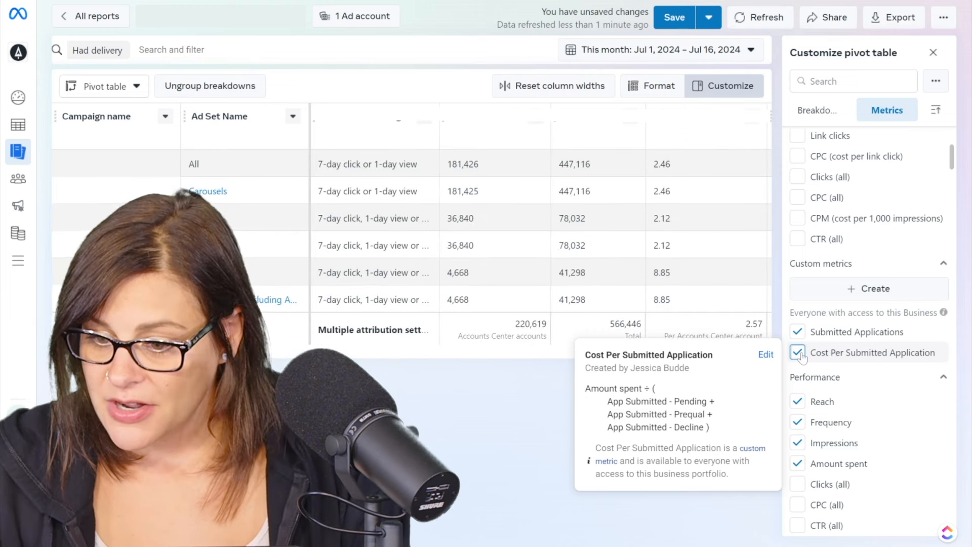
click(933, 52)
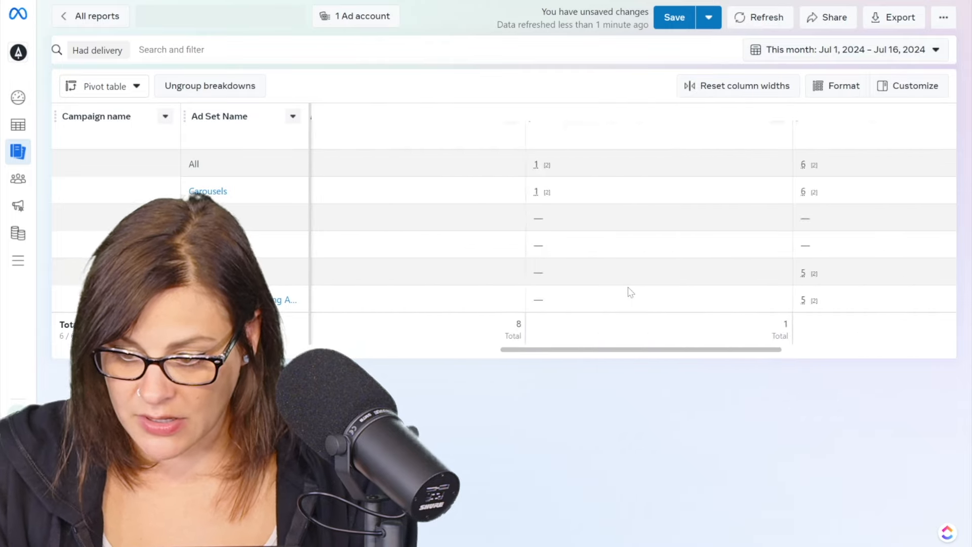
scroll(right, 3)
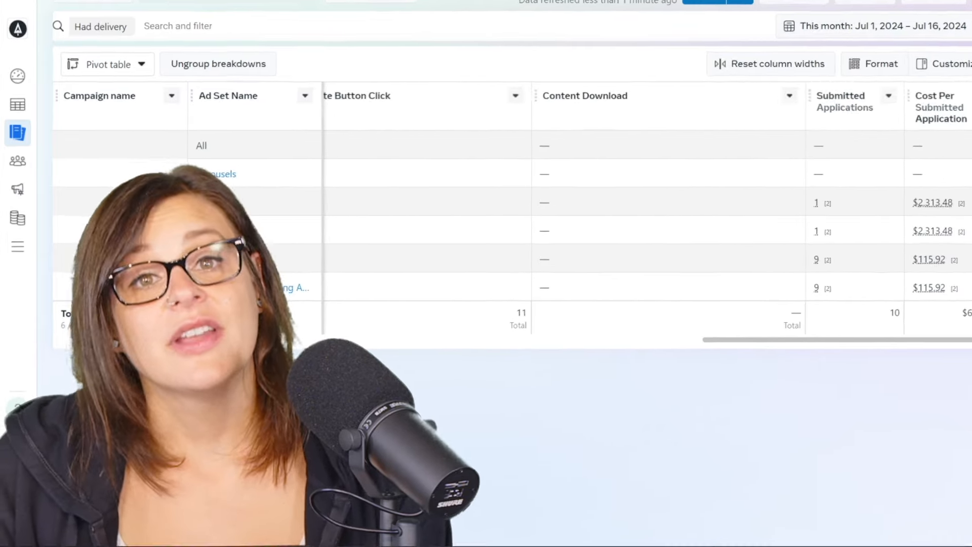
scroll(down, 3)
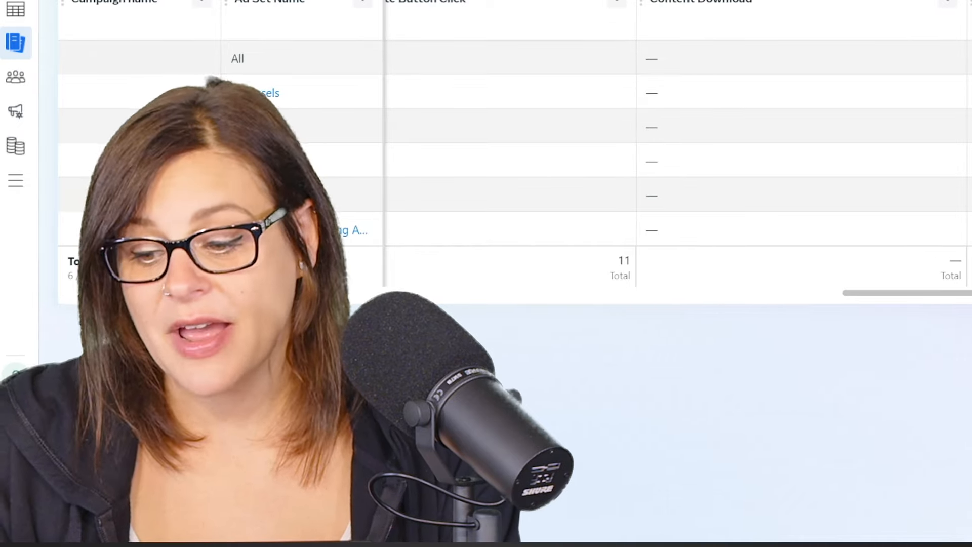